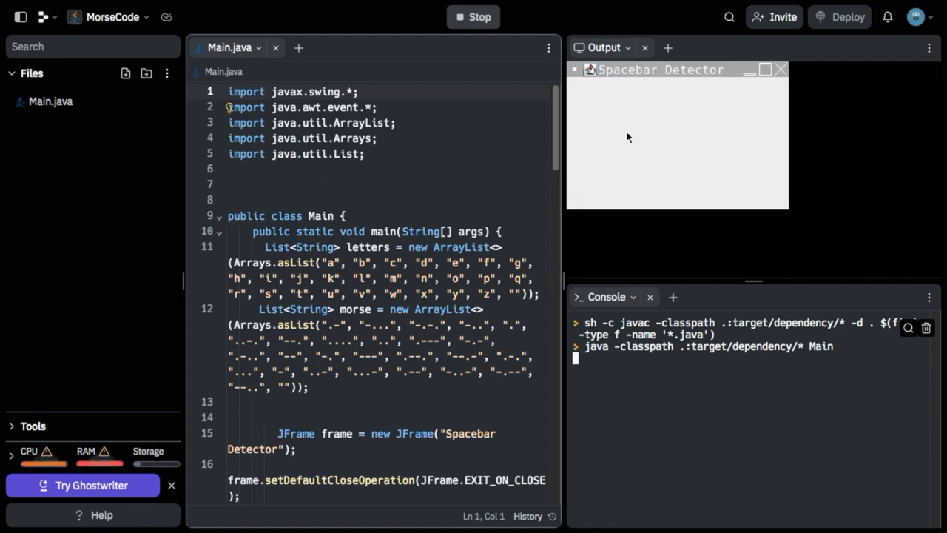
- Send a spacebar press to the running Spacebar Detector window to start Morse input
{"action": "key", "text": "space"}
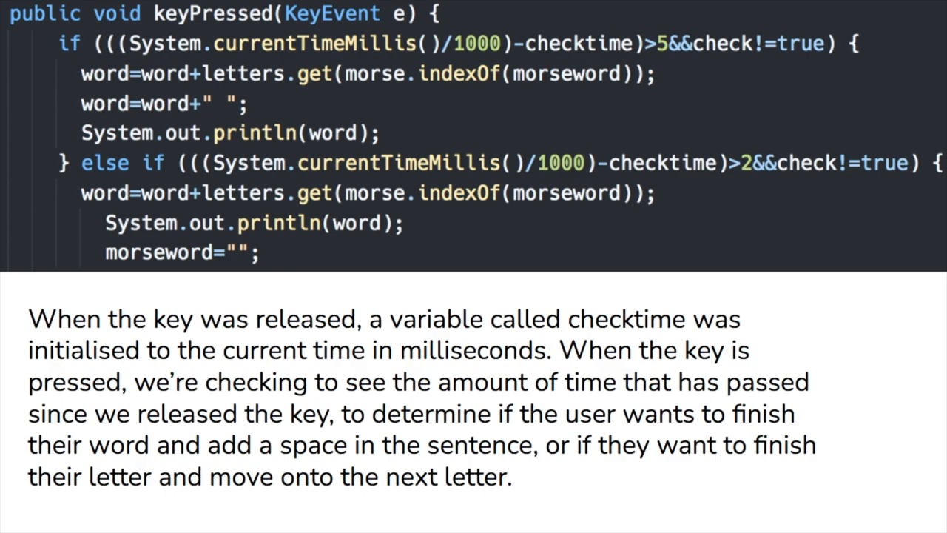
- Advance the slideshow to the slide on morse-list index lookup into the letters list
{"action": "scroll", "scroll_direction": "down", "scroll_amount": 3}
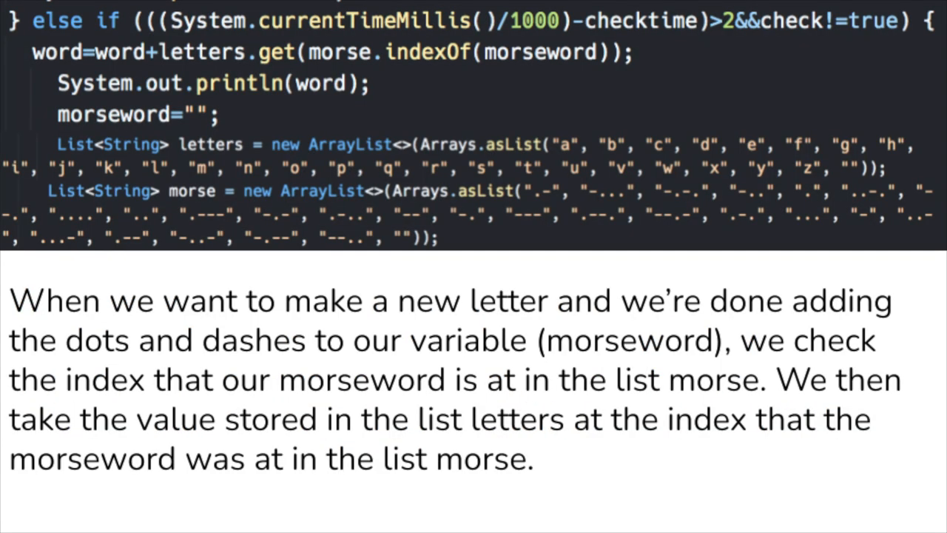